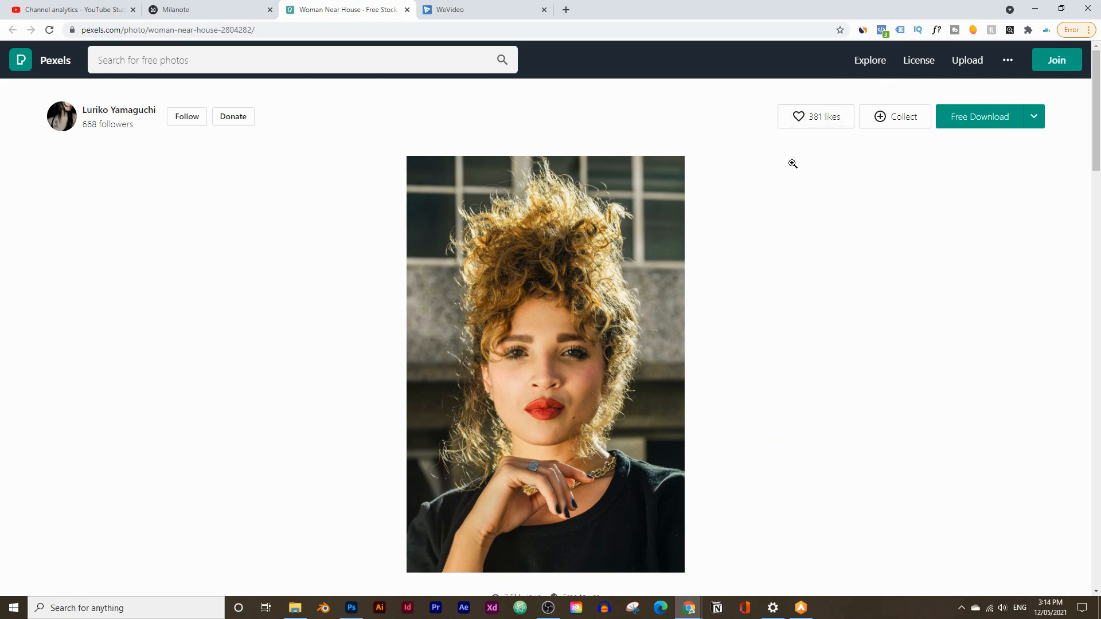
{"action": "mouse_move", "coordinate": [770, 198]}
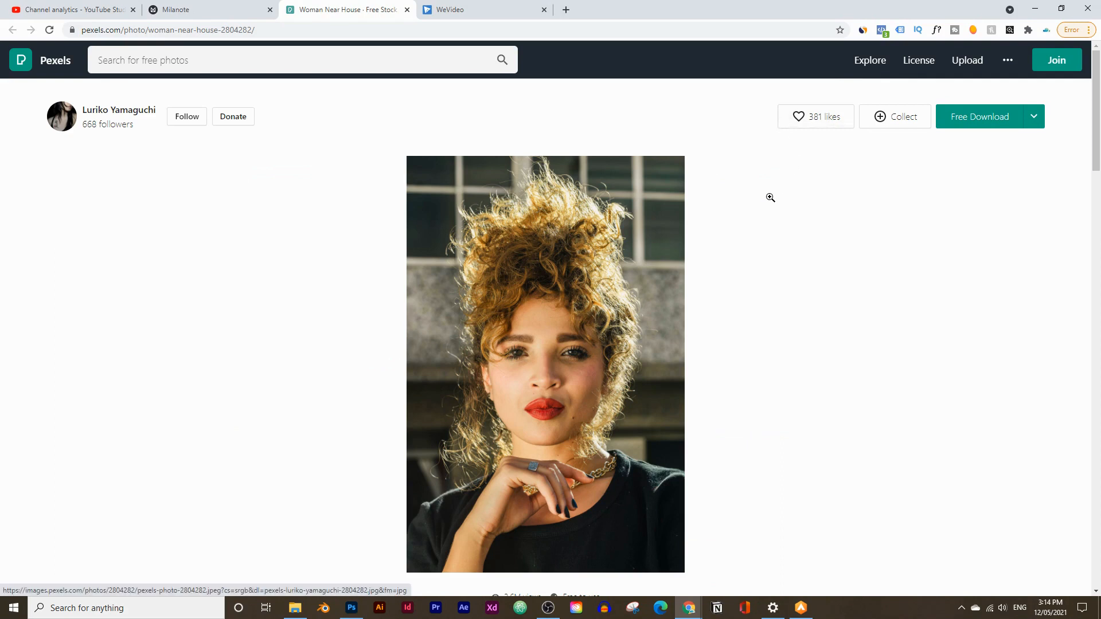
{"action": "mouse_move", "coordinate": [707, 270]}
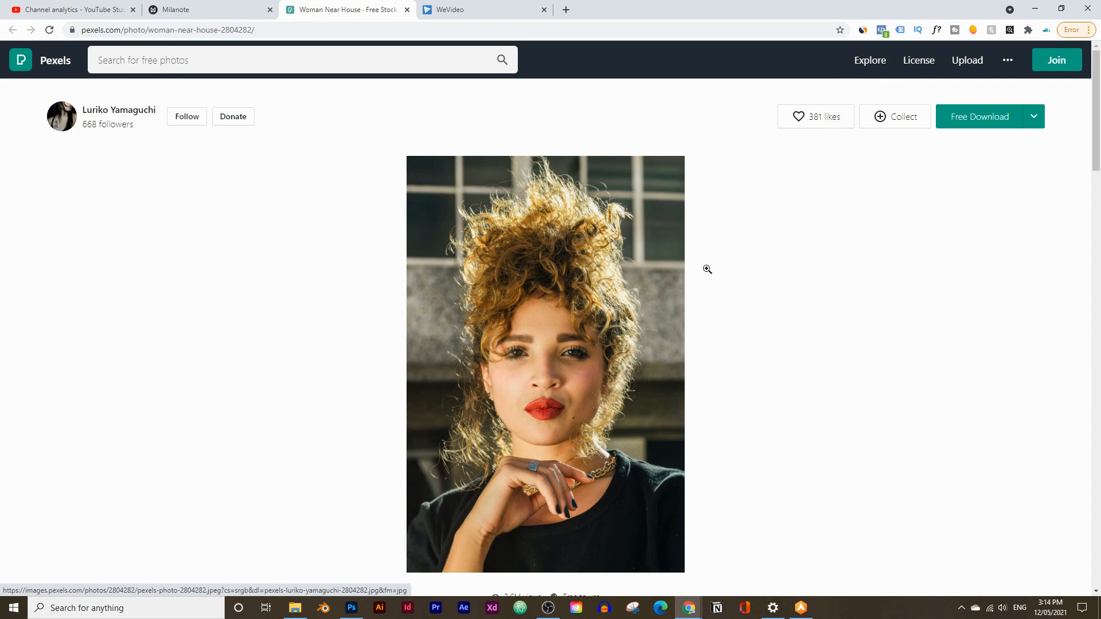
{"action": "mouse_move", "coordinate": [653, 281]}
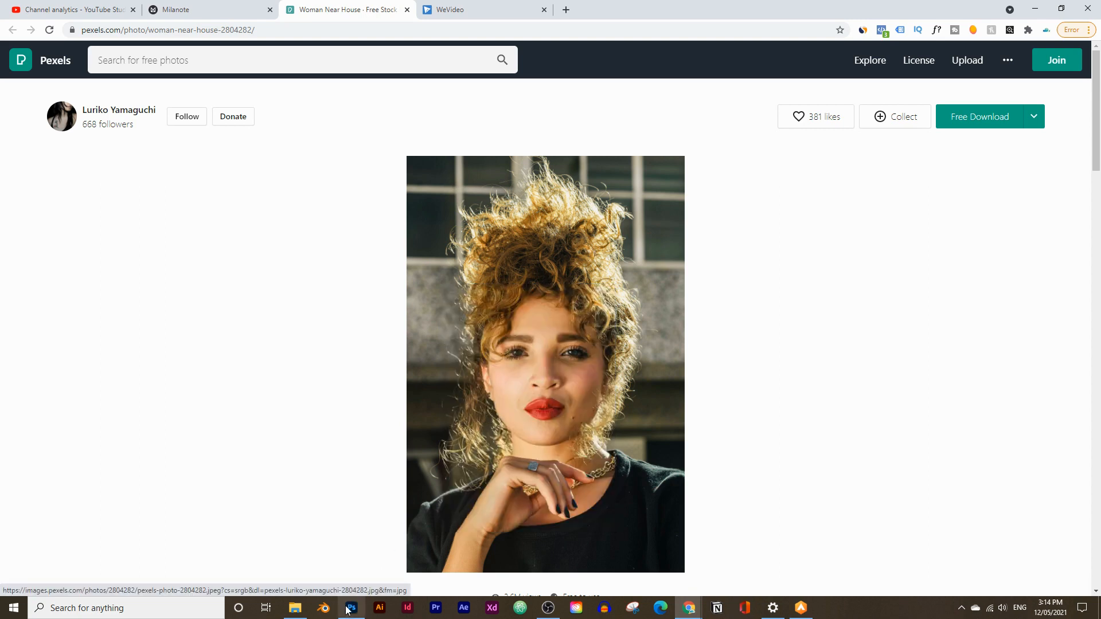
Set the new 1000 × 1500 px document's background contents to Black.
{"action": "left_click", "coordinate": [351, 608]}
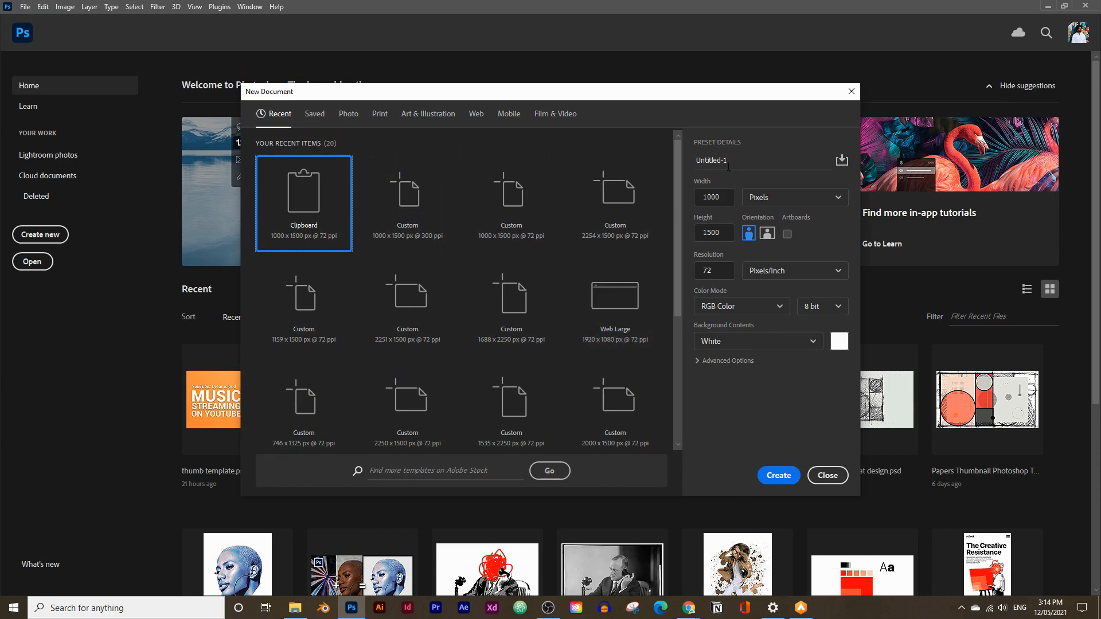
{"action": "mouse_move", "coordinate": [739, 350]}
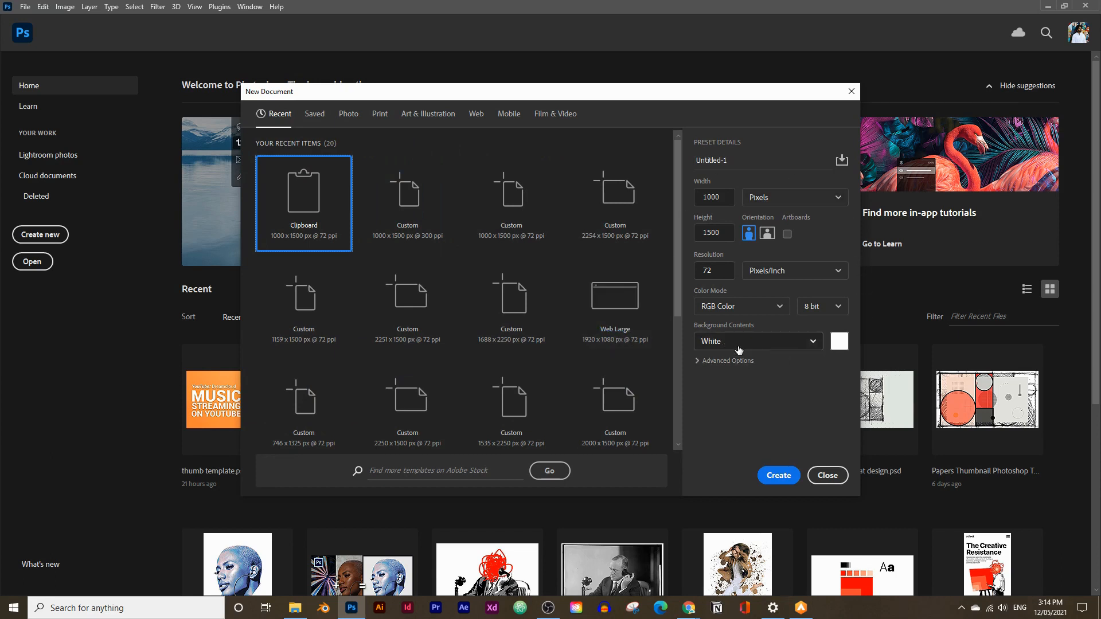
{"action": "left_click", "coordinate": [758, 341]}
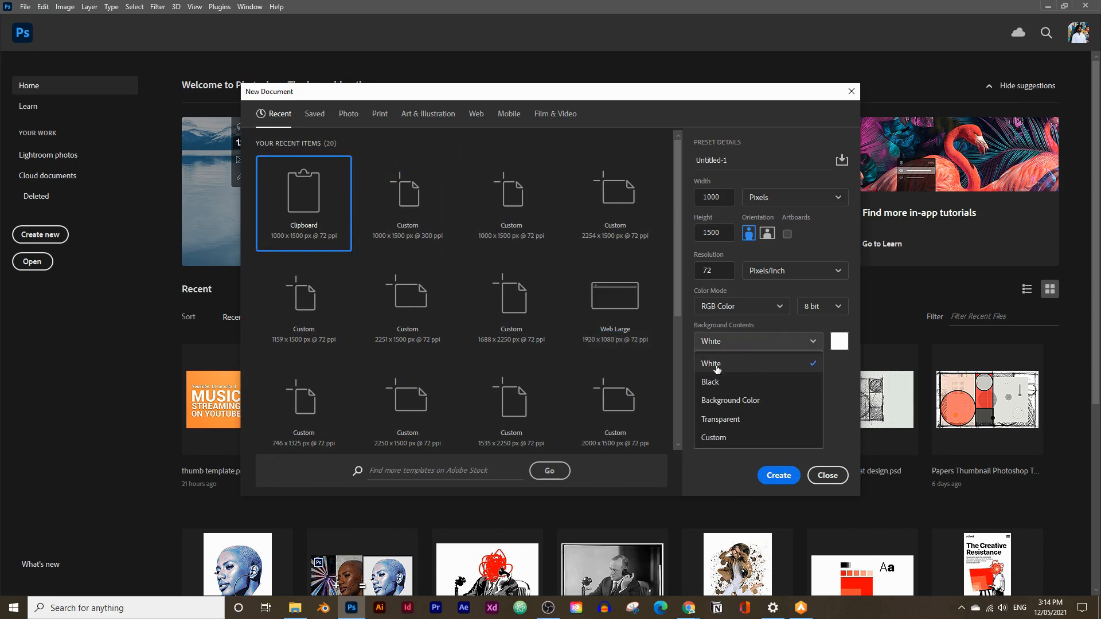
{"action": "left_click", "coordinate": [710, 382]}
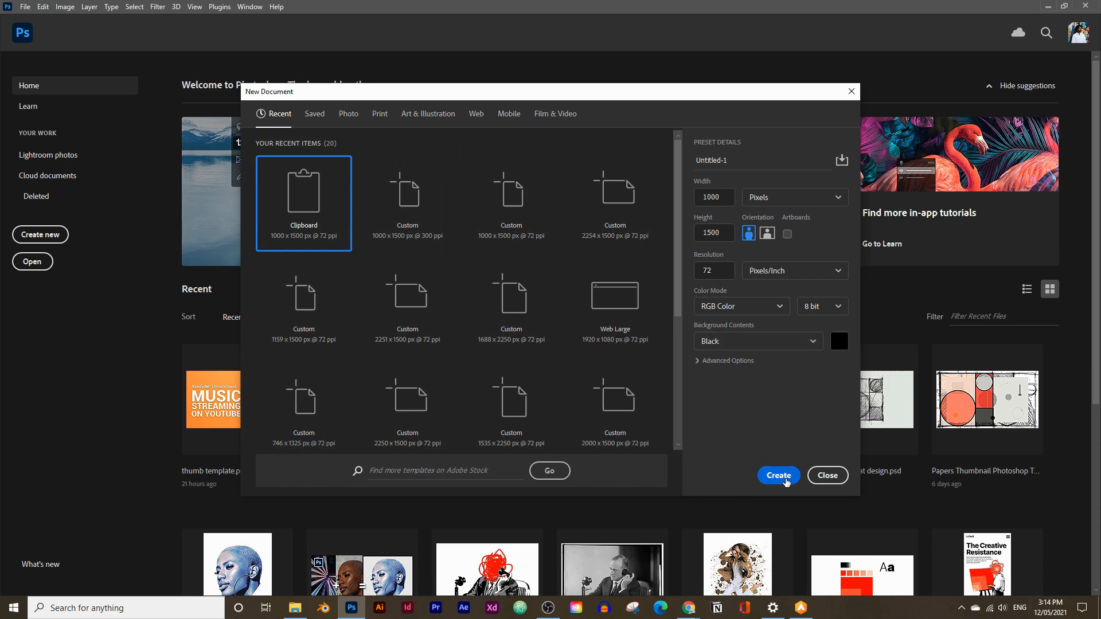
Create the 1000 × 1500 px black-background document with the portrait on Layer 1.
{"action": "left_click", "coordinate": [779, 475]}
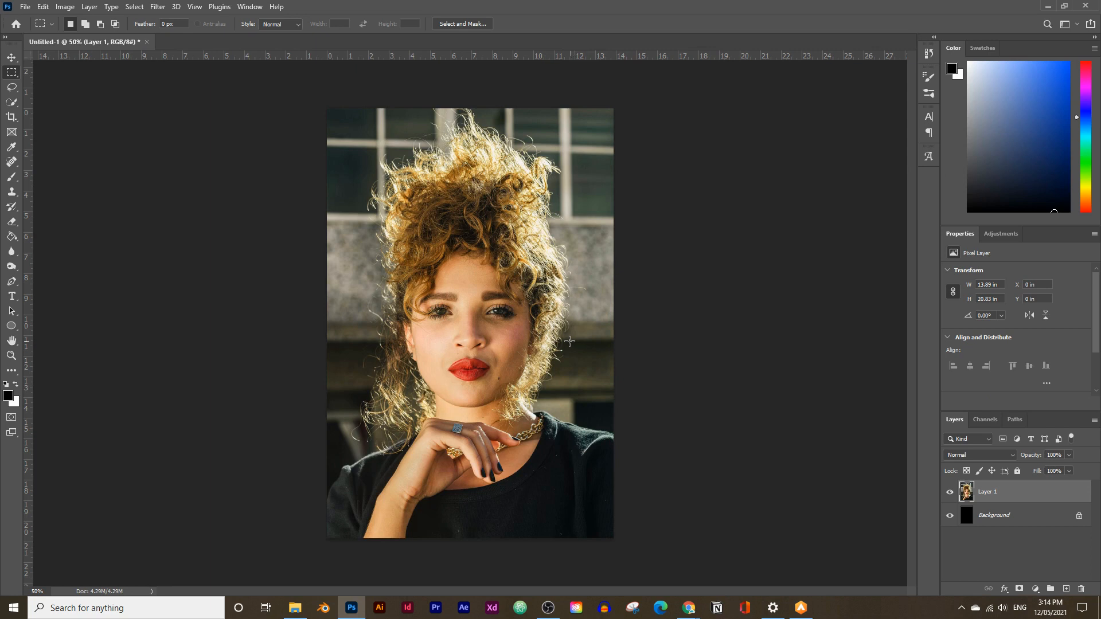
{"action": "mouse_move", "coordinate": [30, 82]}
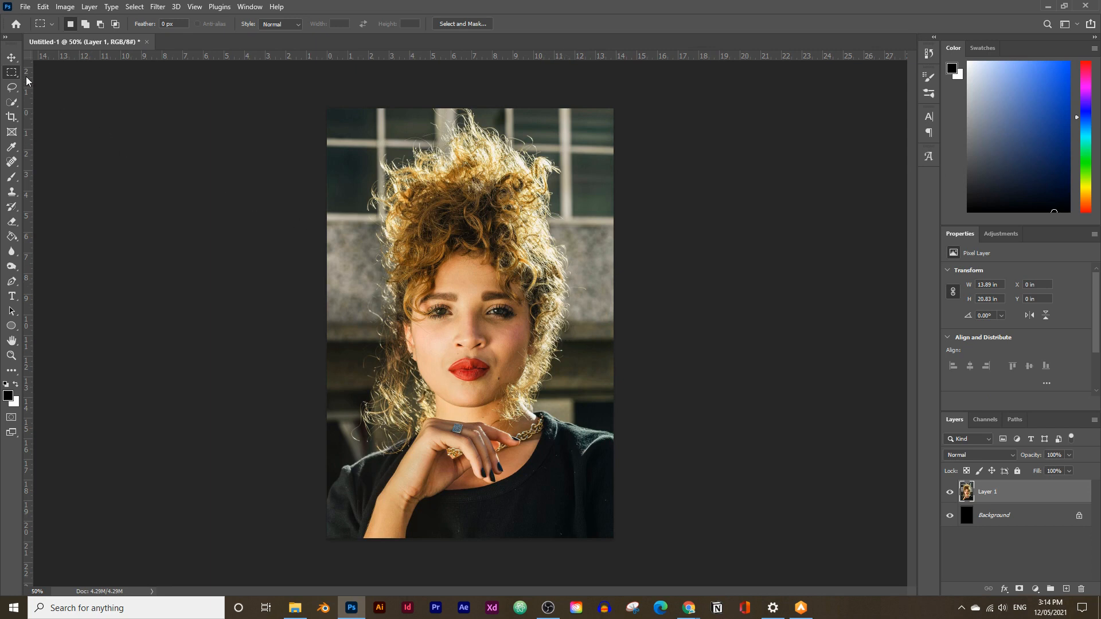
{"action": "mouse_move", "coordinate": [11, 71]}
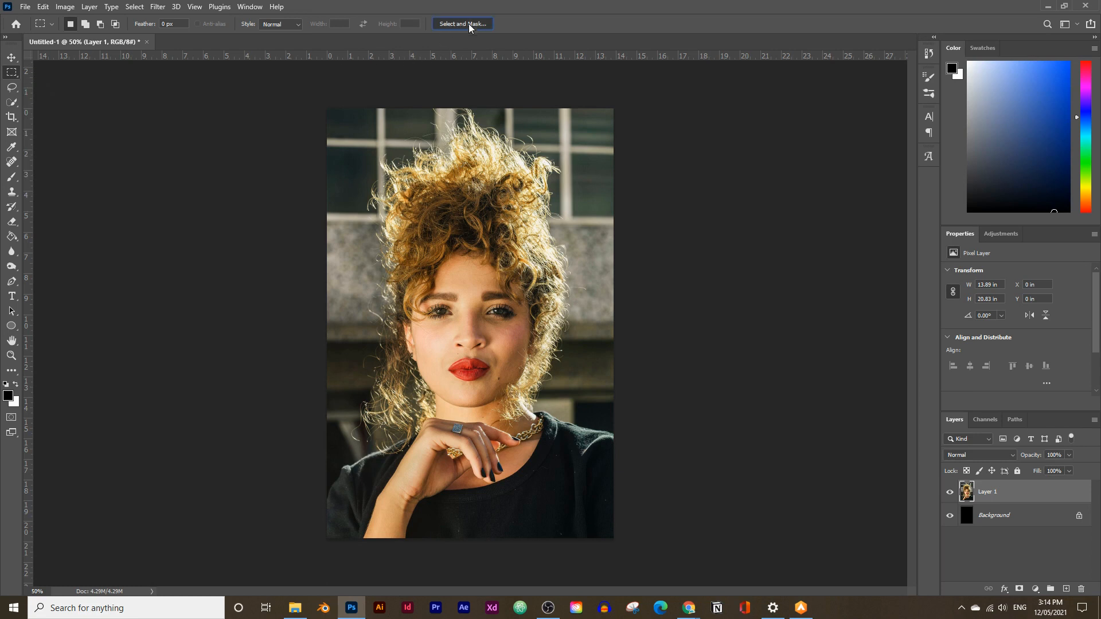
Open Select and Mask on the portrait layer to refine the hair selection.
{"action": "left_click", "coordinate": [463, 24]}
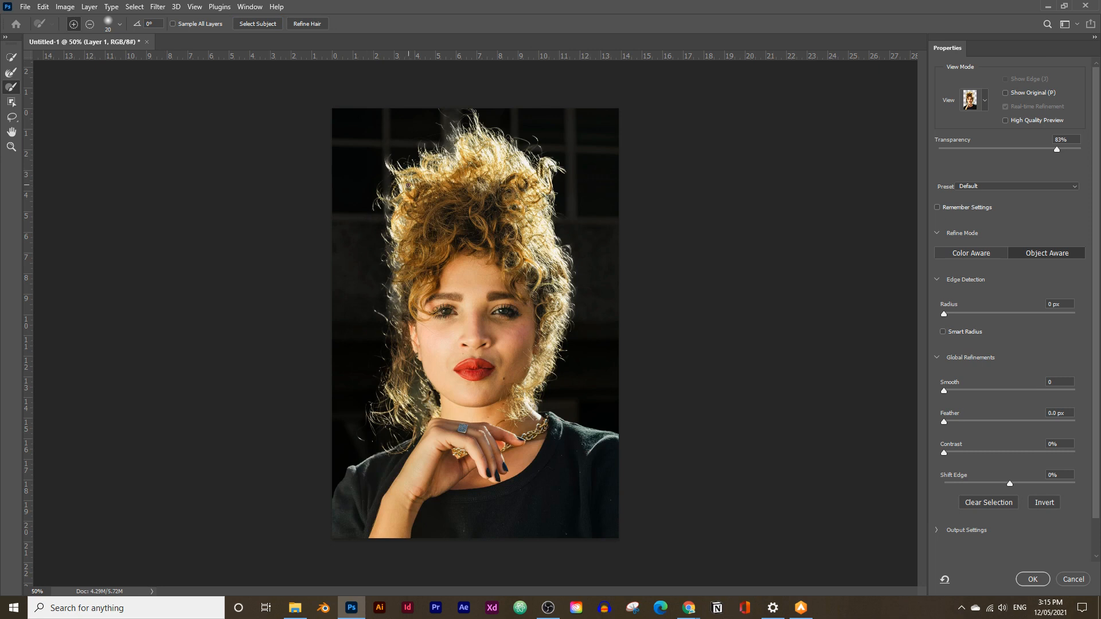
{"action": "mouse_move", "coordinate": [436, 358]}
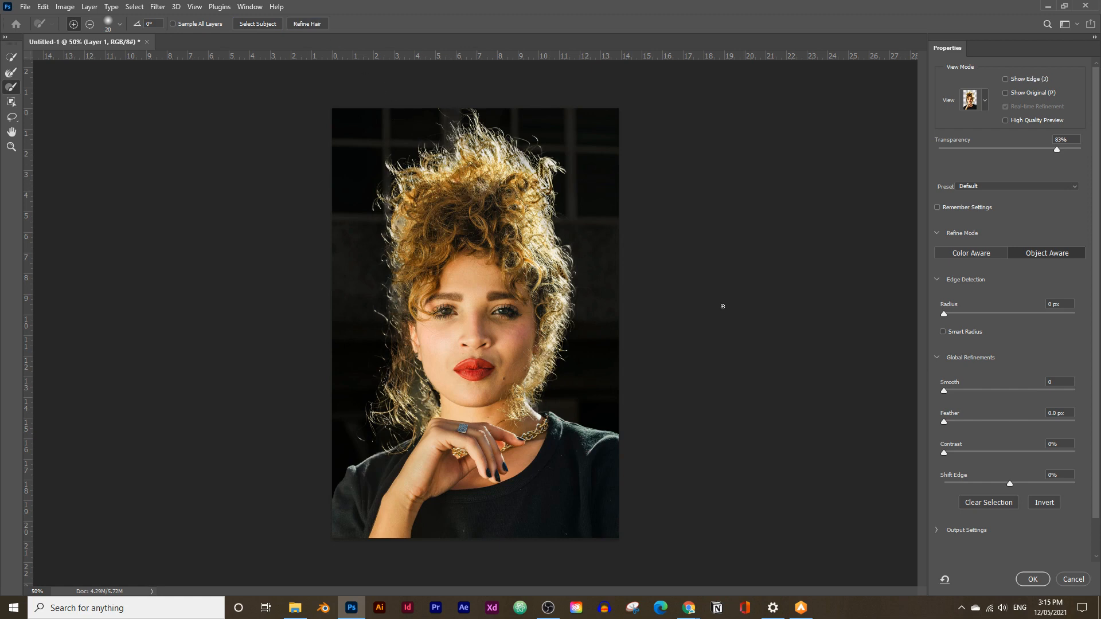
Accept the refined selection and apply it to Layer 1 as a layer mask.
{"action": "left_click", "coordinate": [1032, 579]}
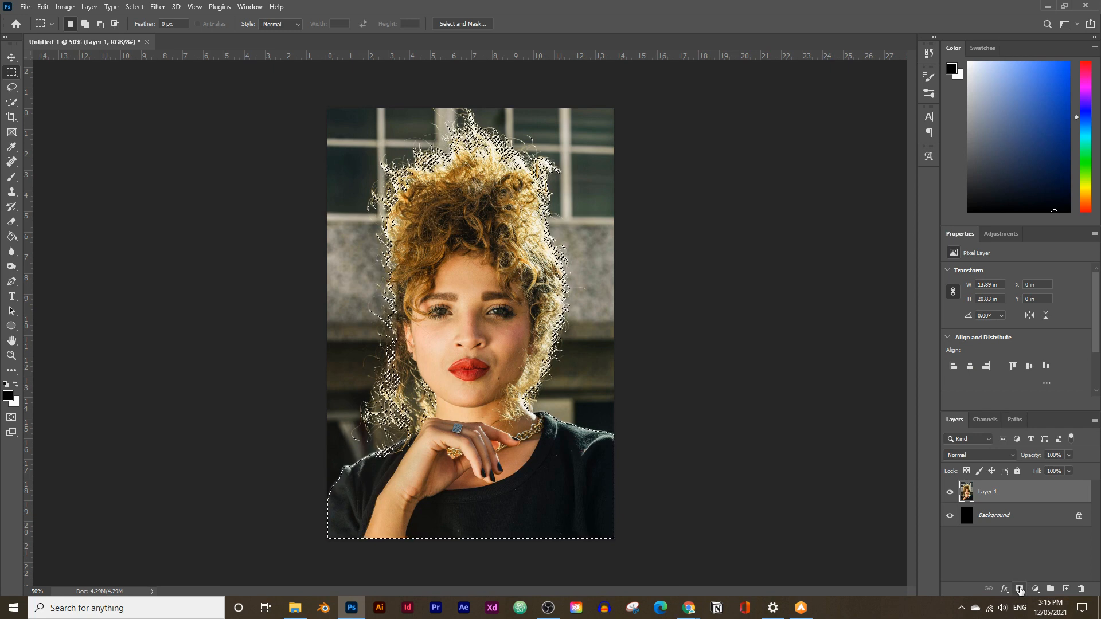
{"action": "left_click", "coordinate": [1021, 605]}
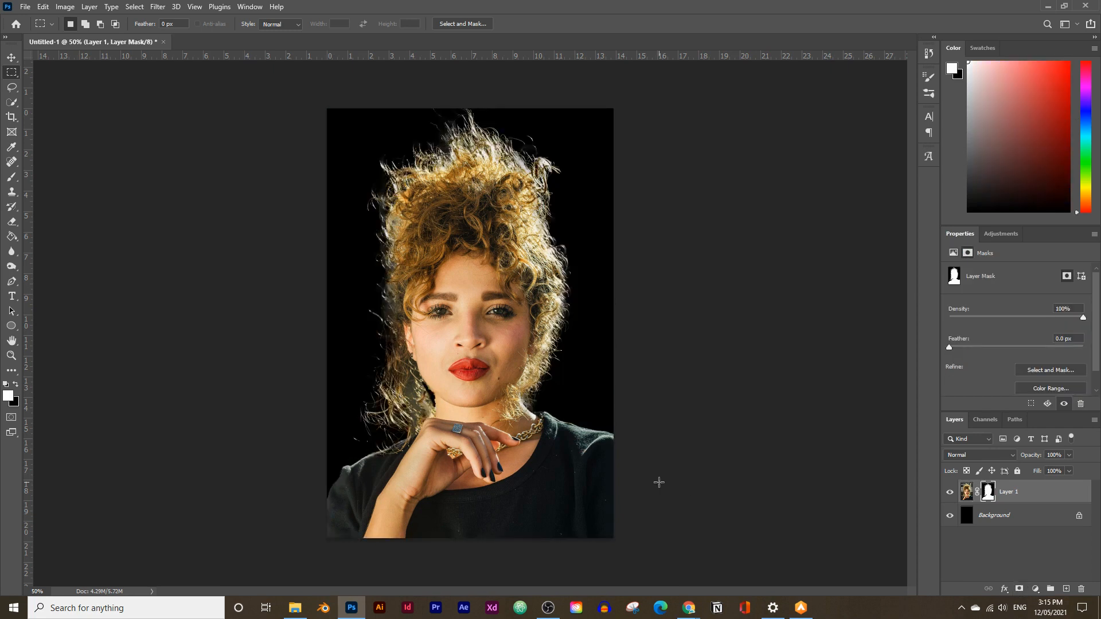